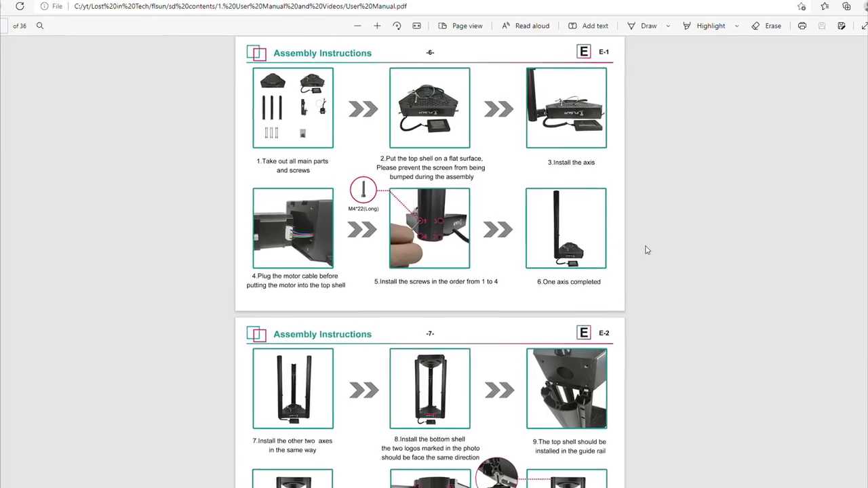
{"action": "scroll", "scroll_direction": "down", "scroll_amount": 3}
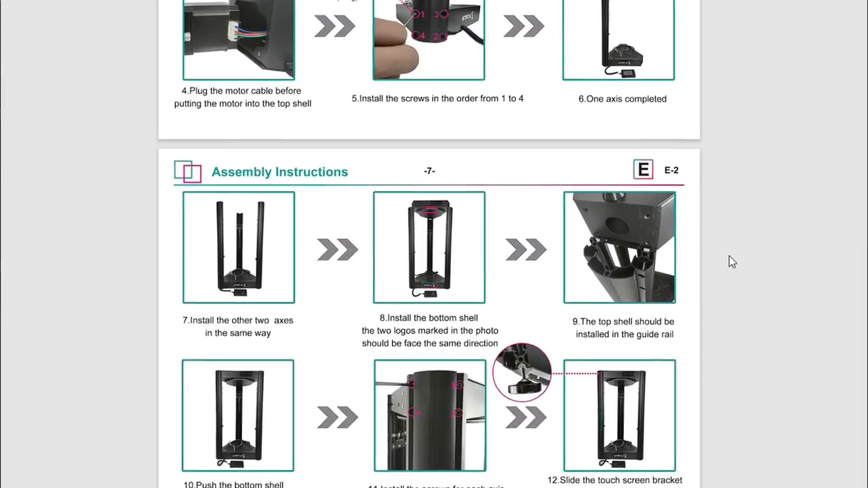
{"action": "scroll", "scroll_direction": "down", "scroll_amount": 3}
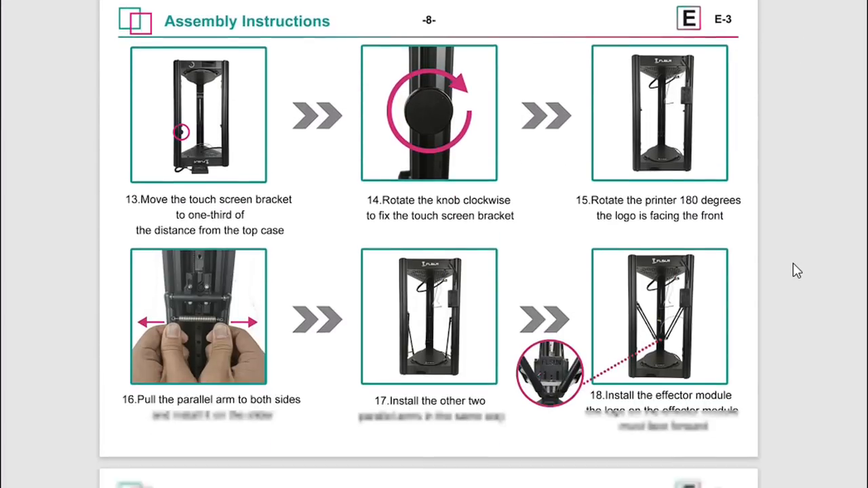
{"action": "scroll", "scroll_direction": "down", "scroll_amount": 3}
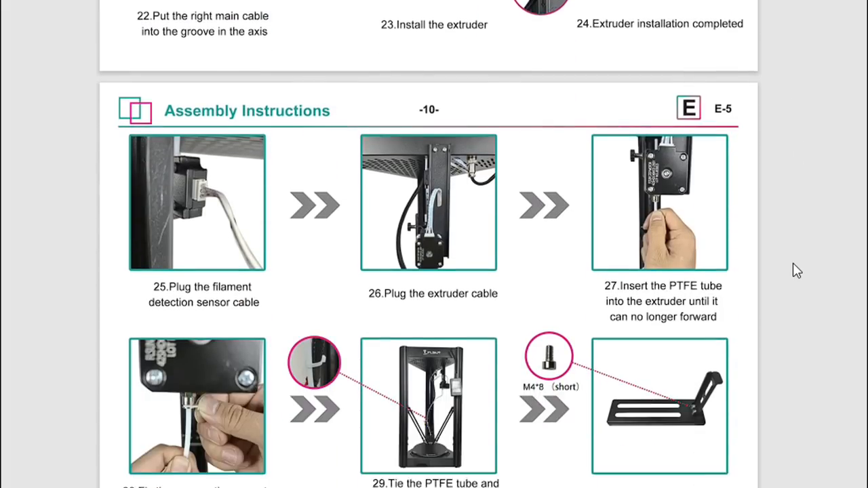
{"action": "scroll", "scroll_direction": "down", "scroll_amount": 3}
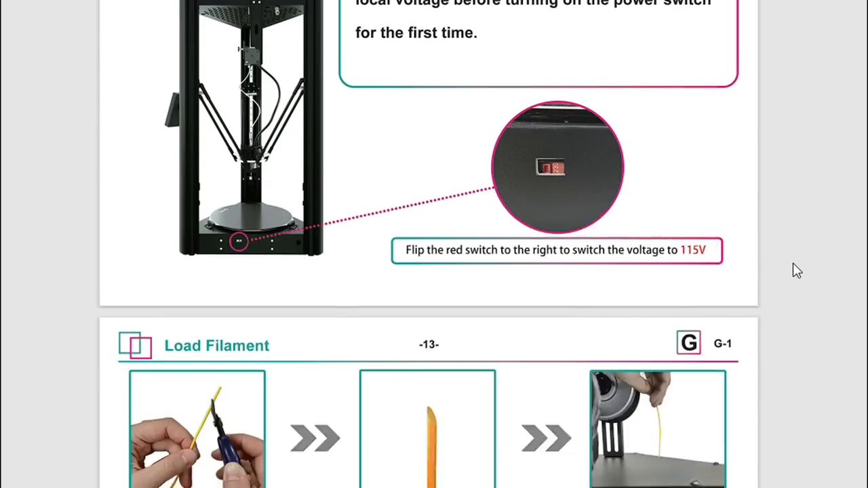
{"action": "scroll", "scroll_direction": "down", "scroll_amount": 3}
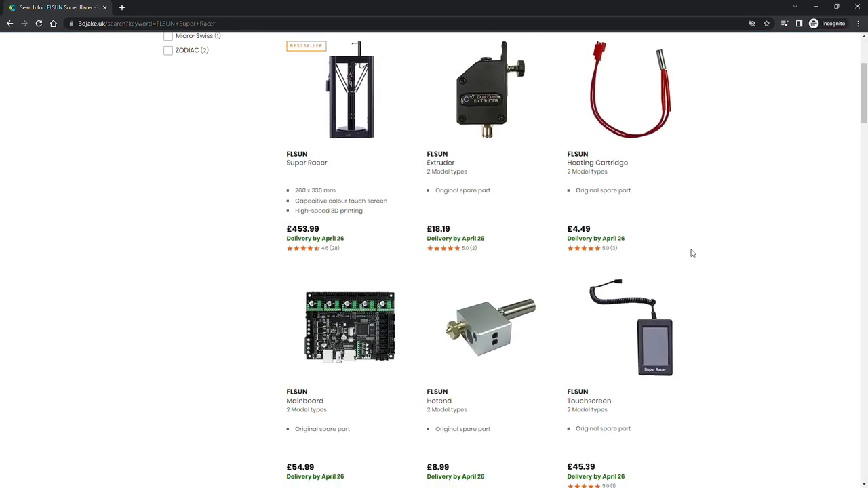
{"action": "scroll", "scroll_direction": "down", "scroll_amount": 3}
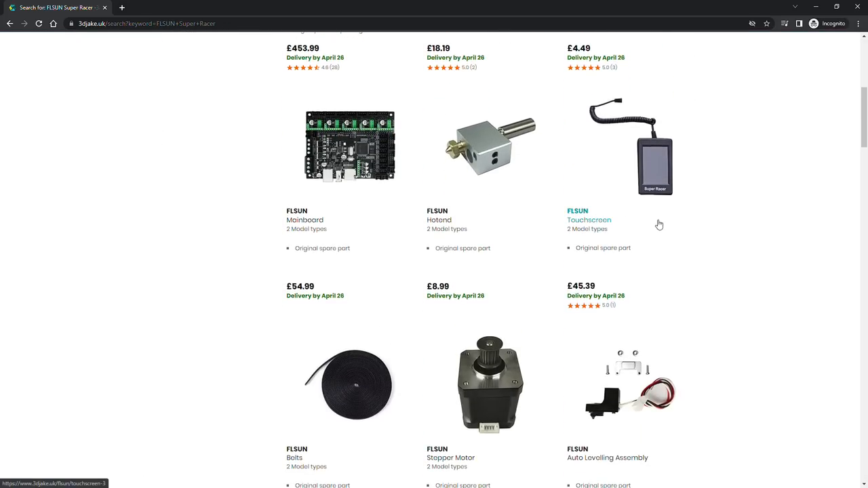
{"action": "scroll", "scroll_direction": "down", "scroll_amount": 3}
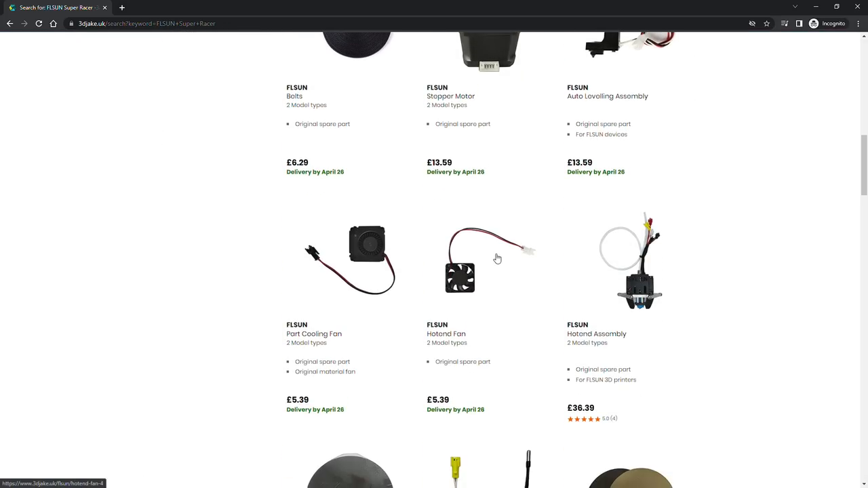
{"action": "scroll", "scroll_direction": "down", "scroll_amount": 3}
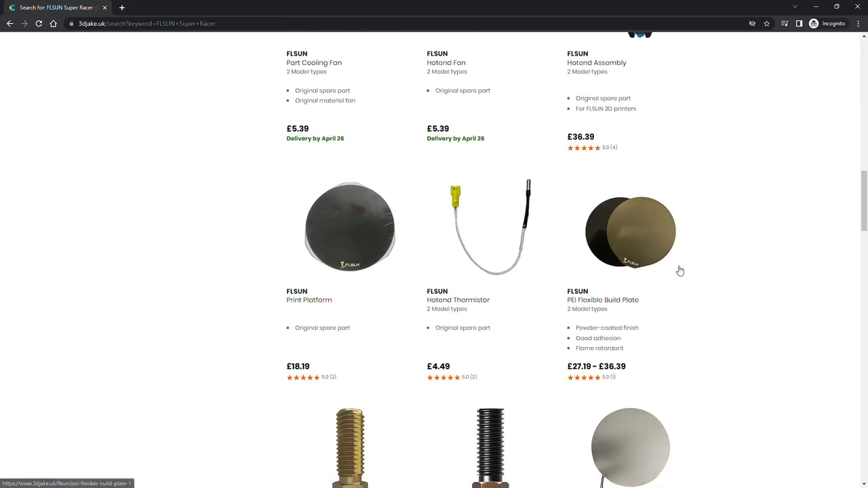
{"action": "scroll", "scroll_direction": "down", "scroll_amount": 3}
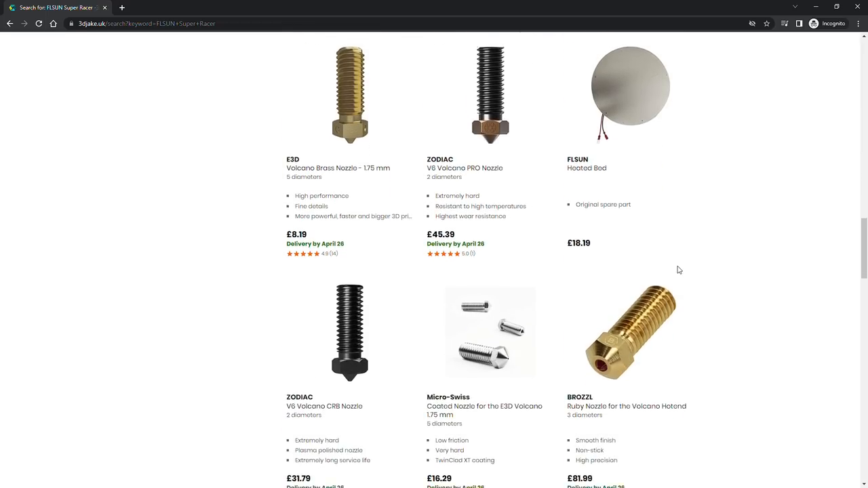
{"action": "scroll", "scroll_direction": "down", "scroll_amount": 3}
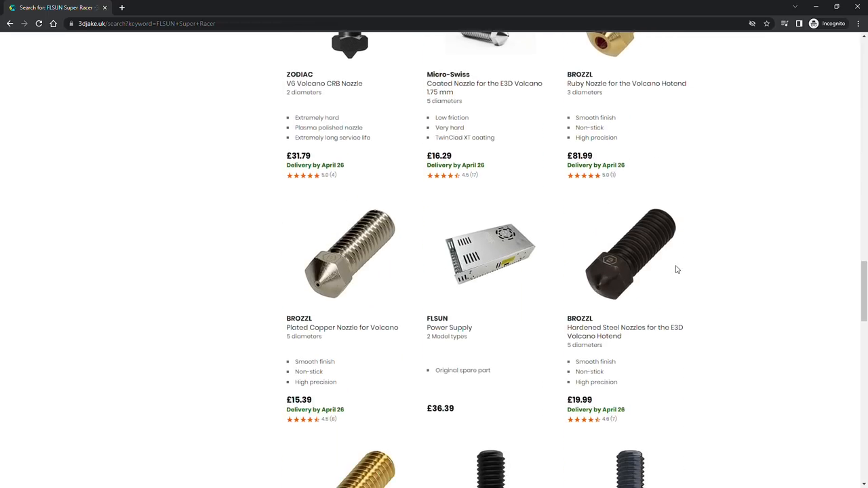
{"action": "scroll", "scroll_direction": "down", "scroll_amount": 3}
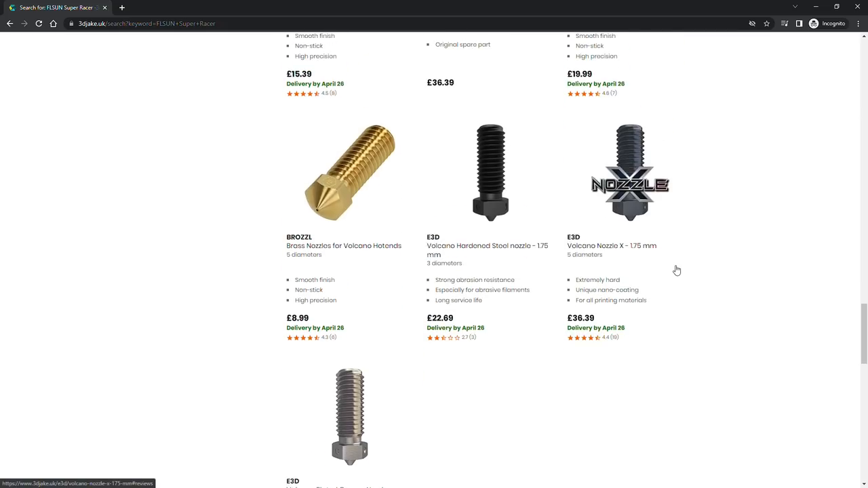